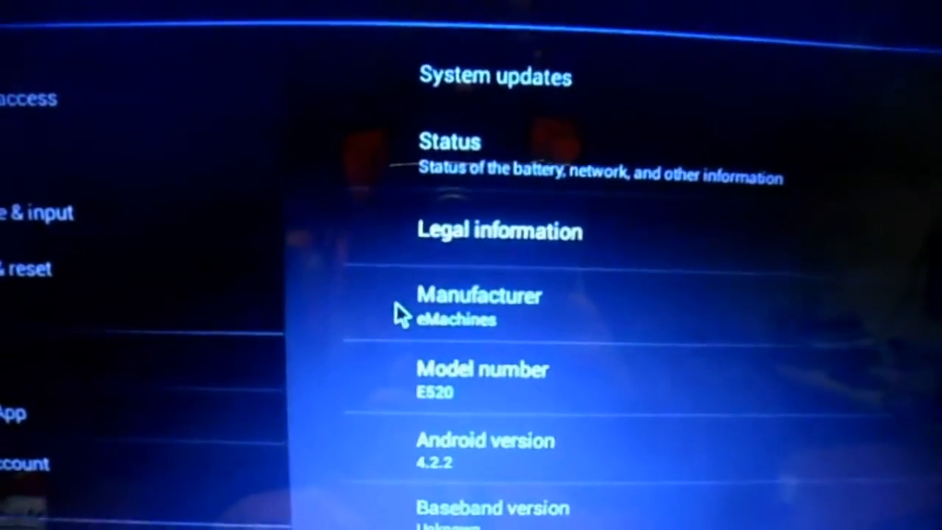
Swipe to the WhatsApp and 1Mobile Market home page, then back to Gmail and YouTube
scroll("down", 3)
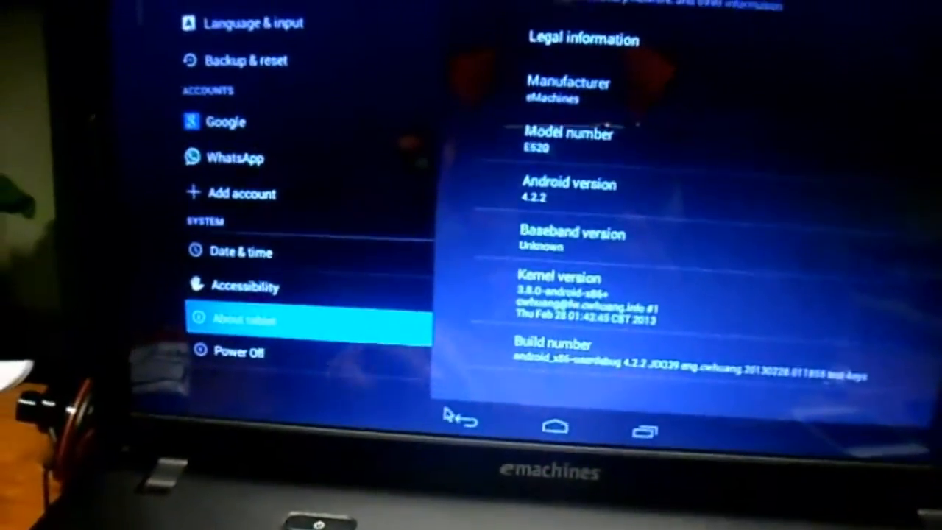
left_click(555, 426)
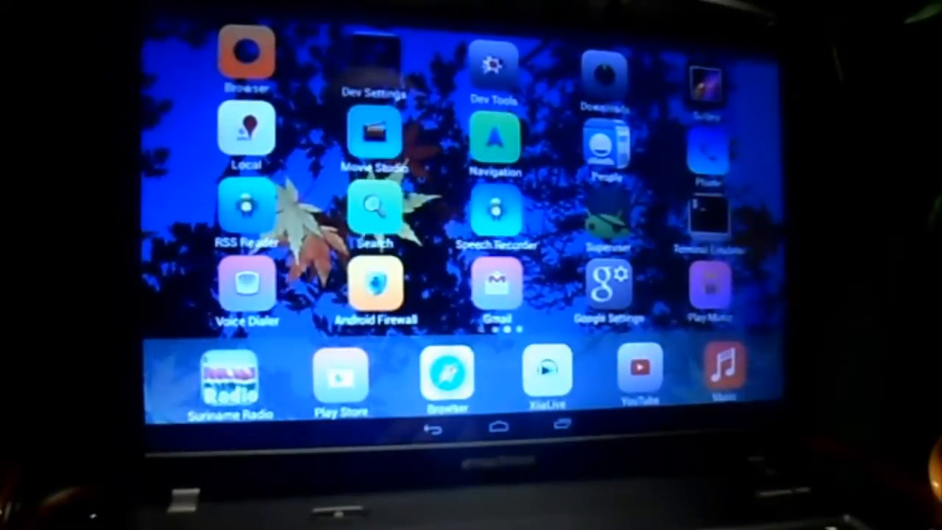
scroll("left", 3)
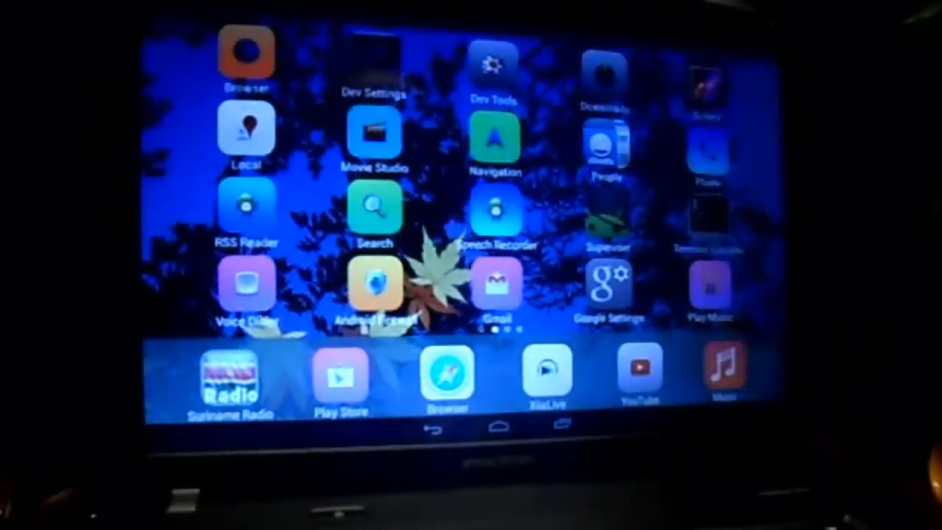
scroll("left", 3)
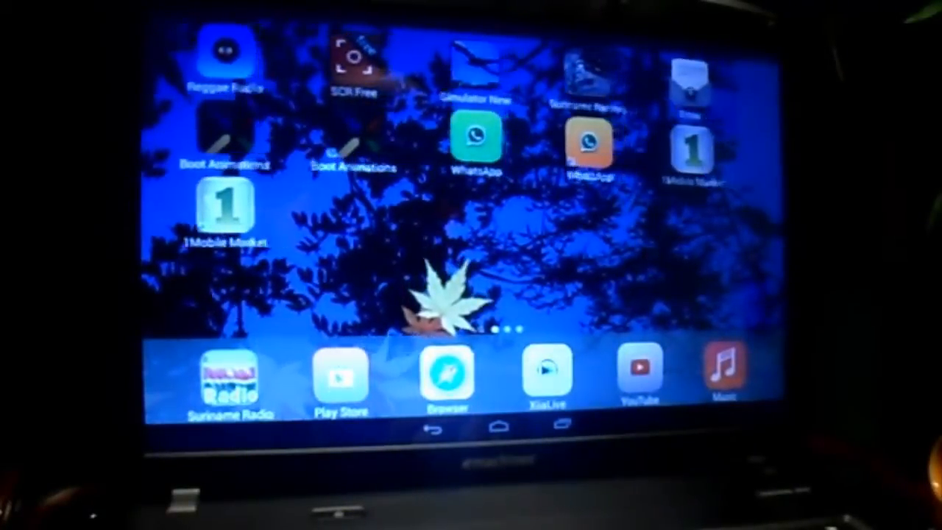
scroll("left", 3)
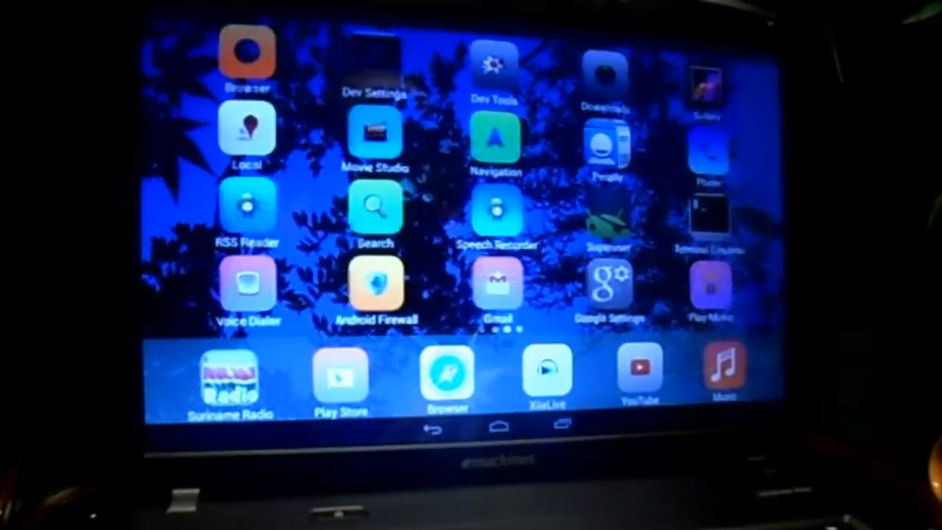
left_click(377, 295)
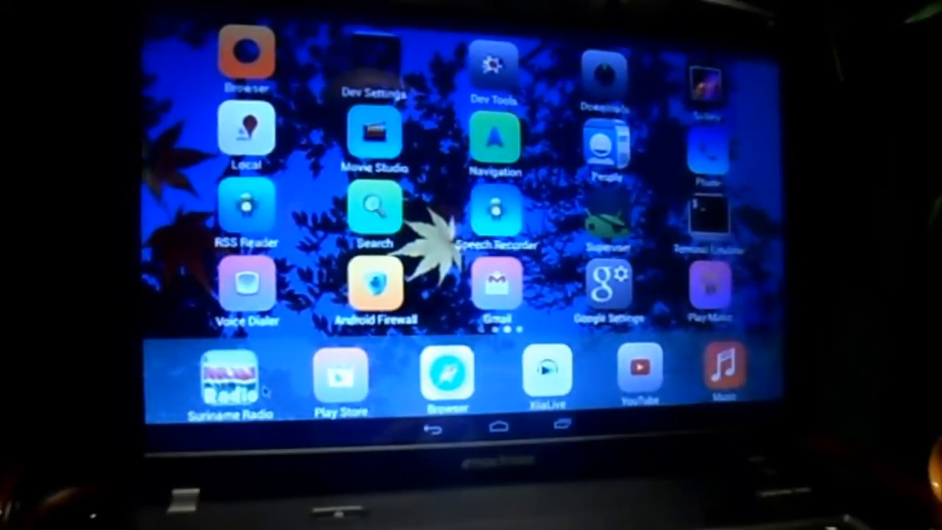
Play Isharo FM, then switch to the Radio Garuda 105.7 FM - World stream
left_click(231, 375)
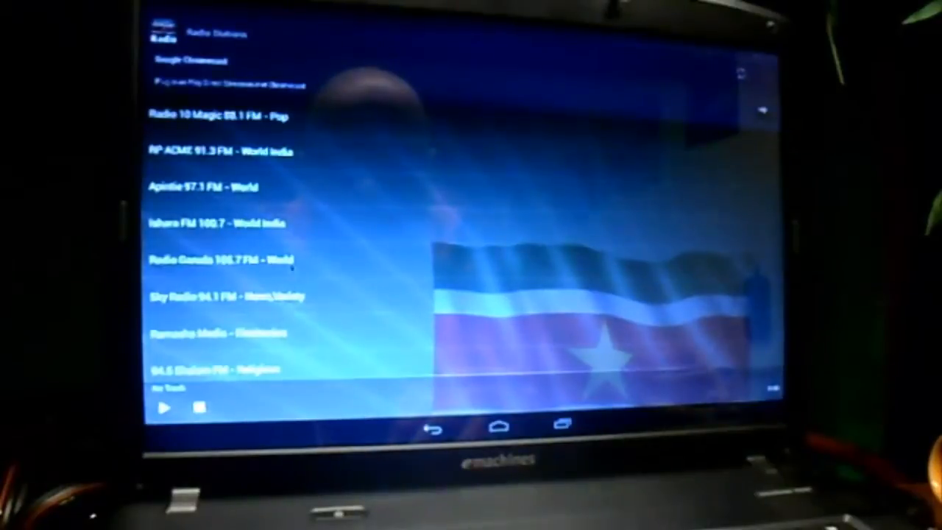
scroll("down", 3)
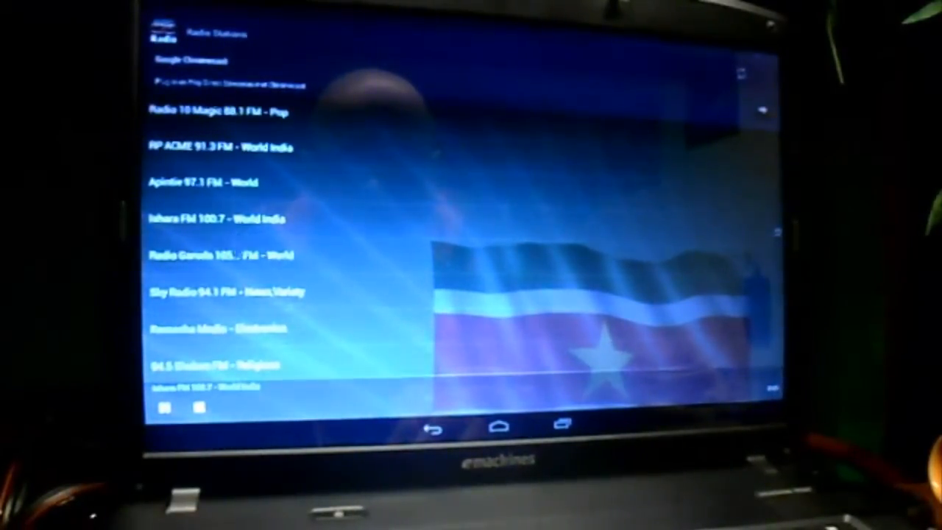
left_click(221, 255)
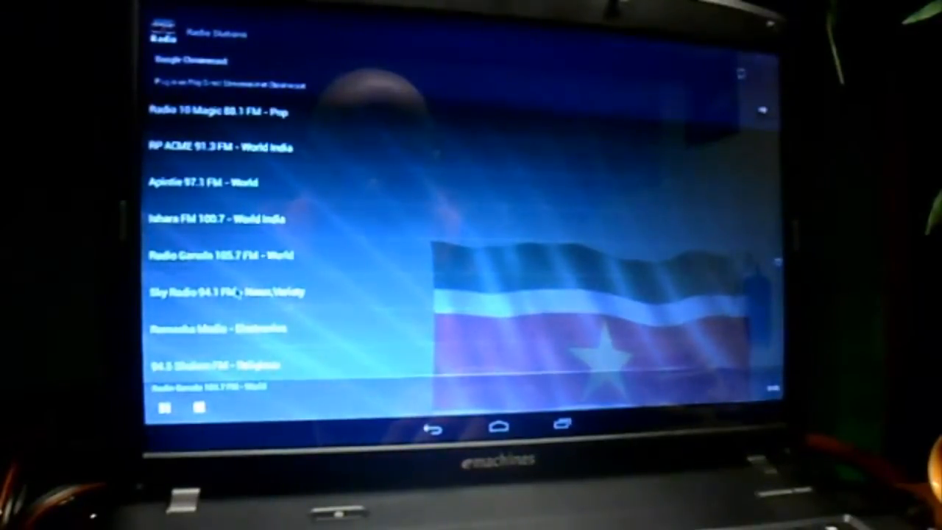
left_click(221, 292)
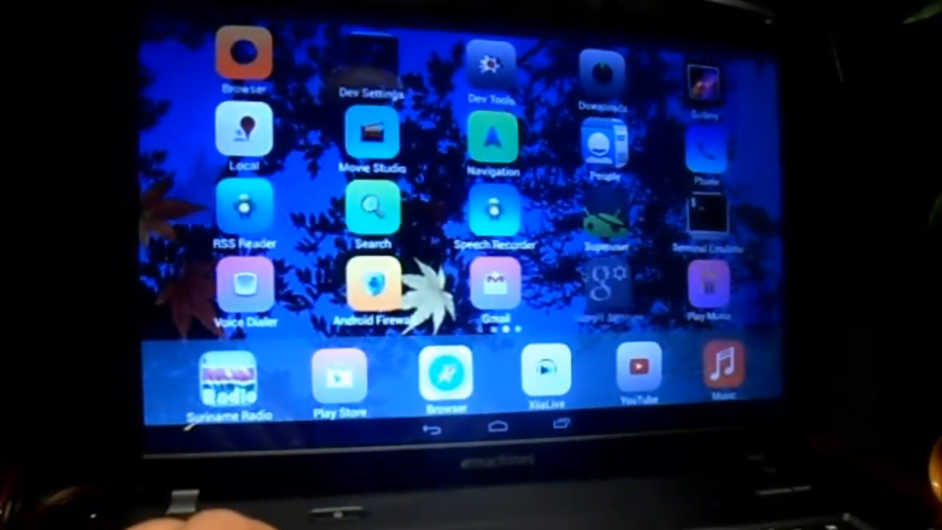
Swipe across the home screen pages toward 1Mobile Market
scroll("left", 3)
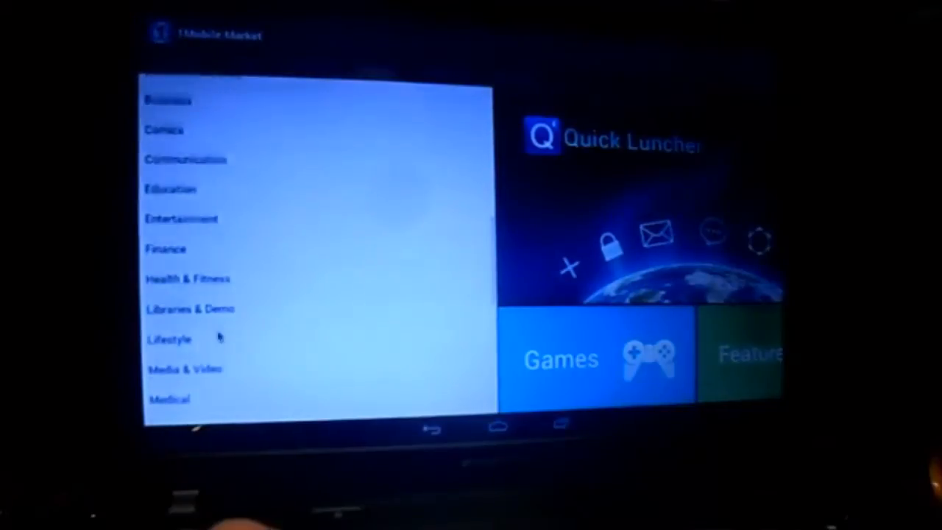
Scroll through the Adult and Social categories and the Skype WiFi search results
scroll("down", 3)
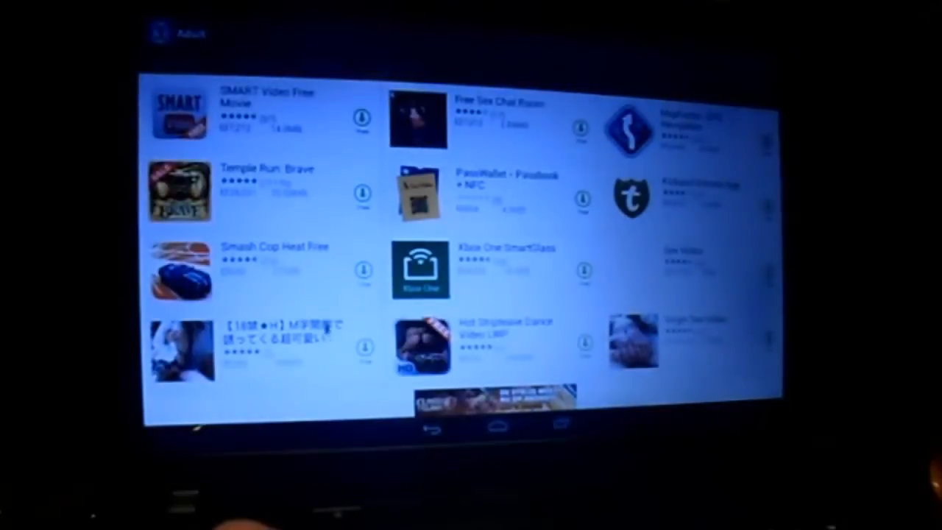
scroll("down", 3)
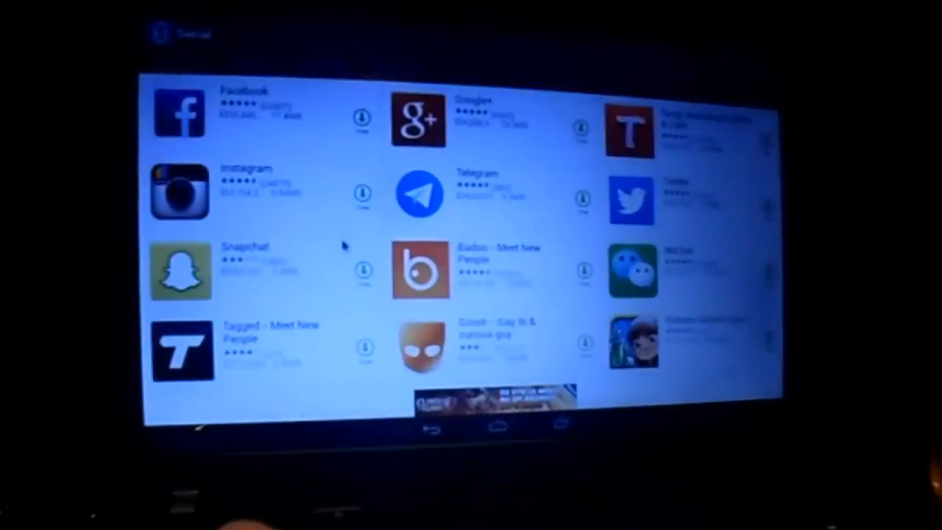
scroll("down", 3)
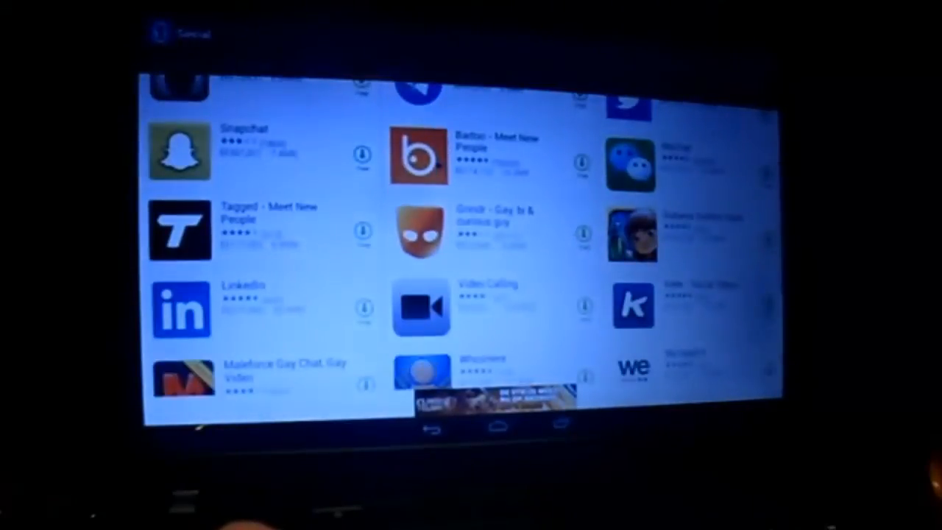
scroll("down", 3)
type("Skype WiFi")
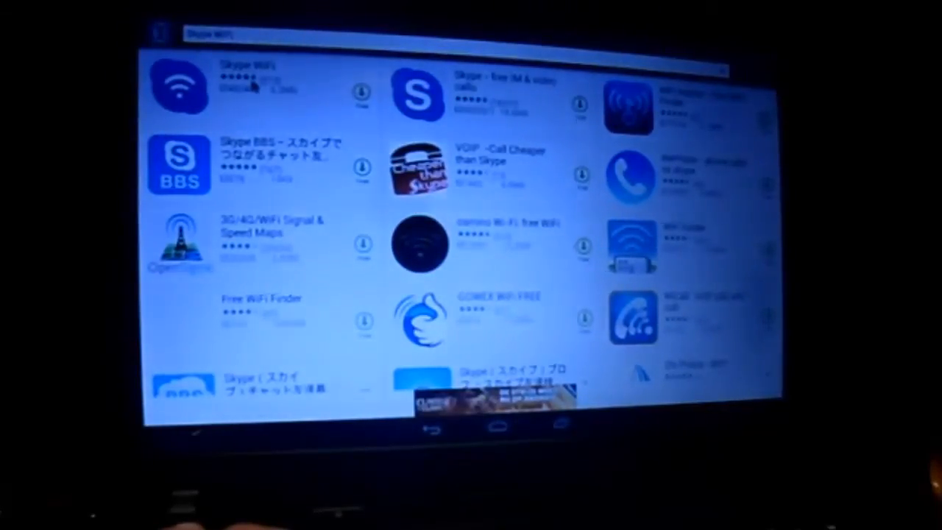
Open the Skype WiFi details page and install the app
left_click(180, 87)
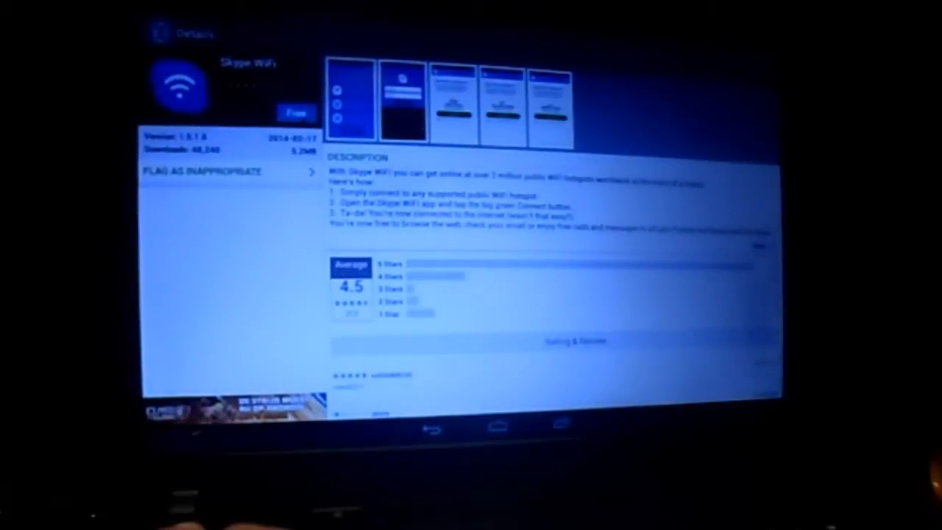
left_click(295, 113)
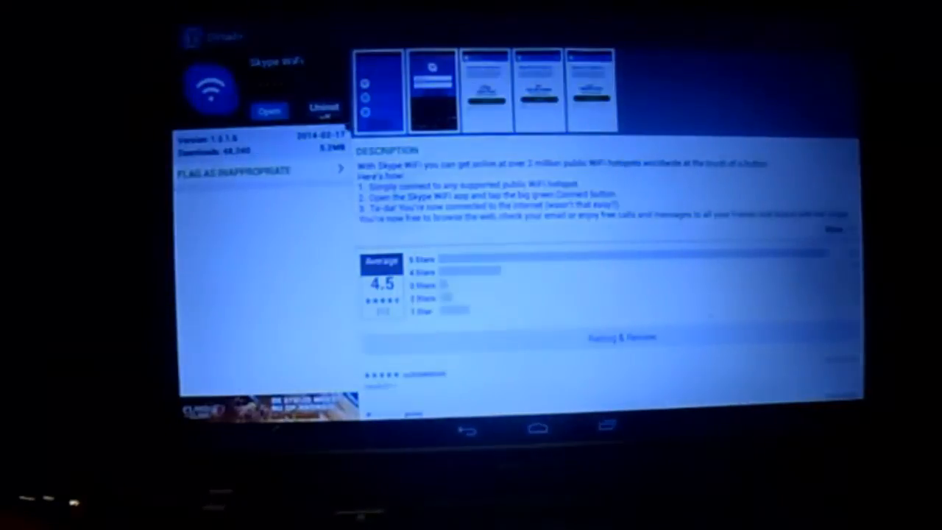
Uninstall Skype WiFi and confirm the removal with OK
left_click(322, 110)
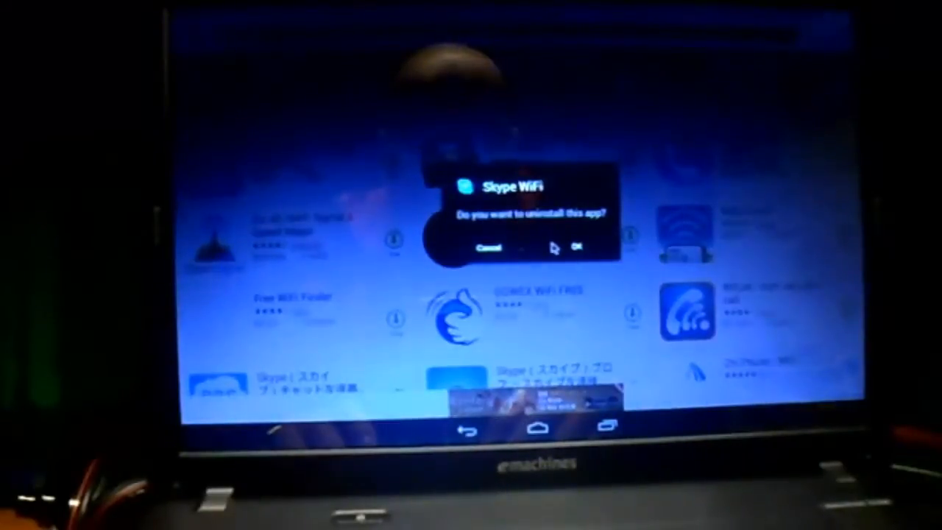
left_click(579, 247)
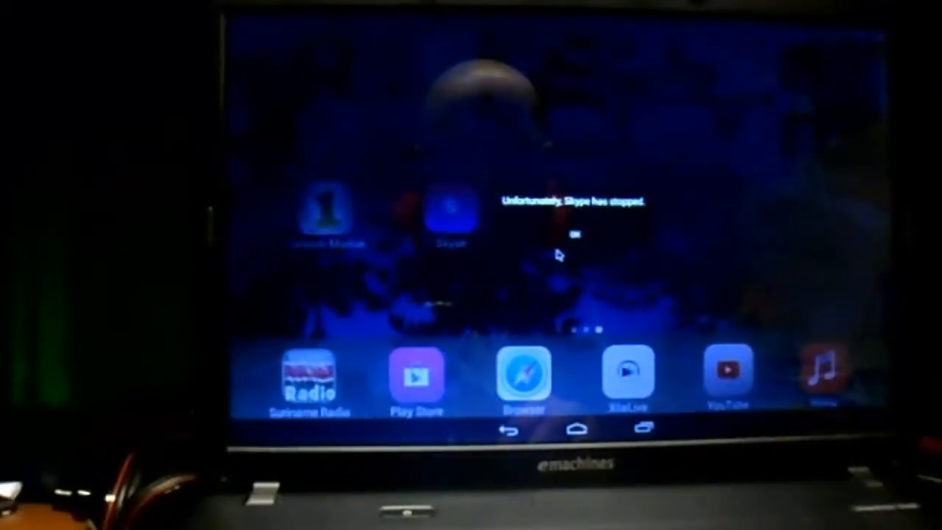
Dismiss each 'Unfortunately, Skype has stopped' notice until the home screen is clear
left_click(576, 235)
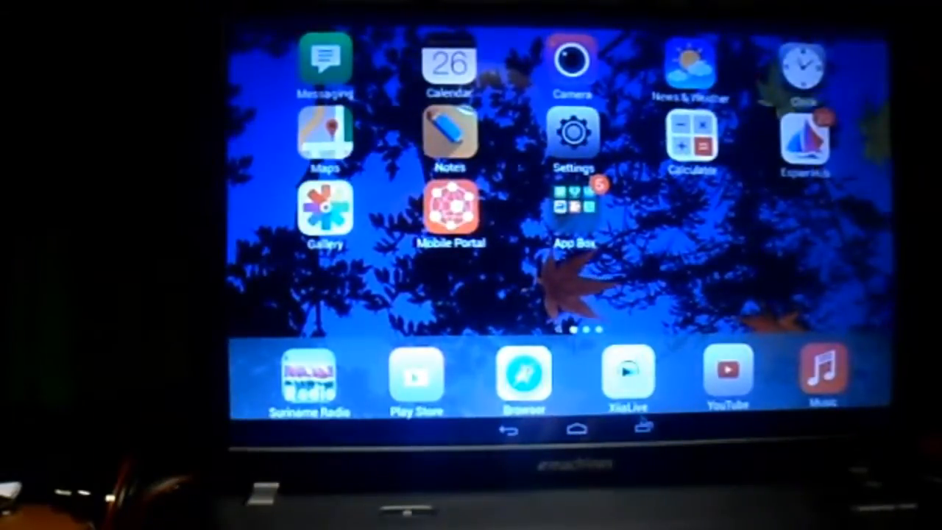
left_click(641, 429)
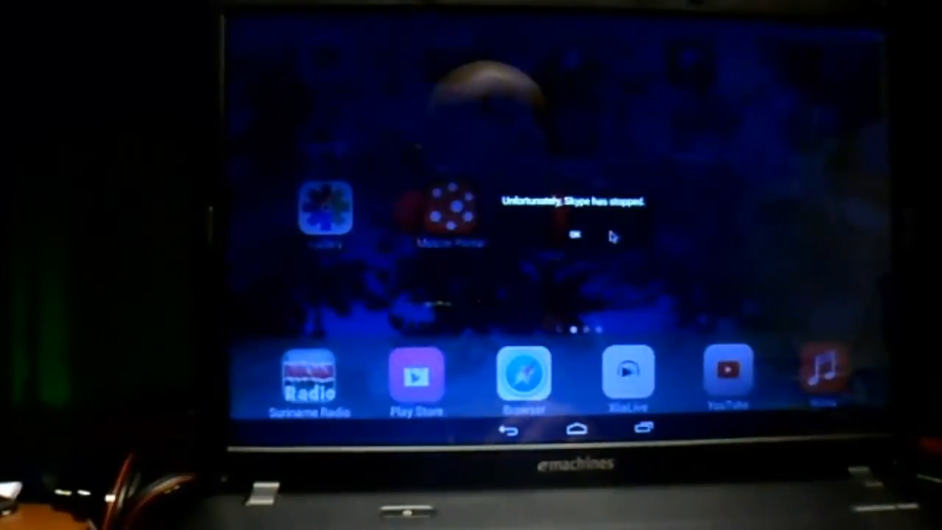
left_click(572, 235)
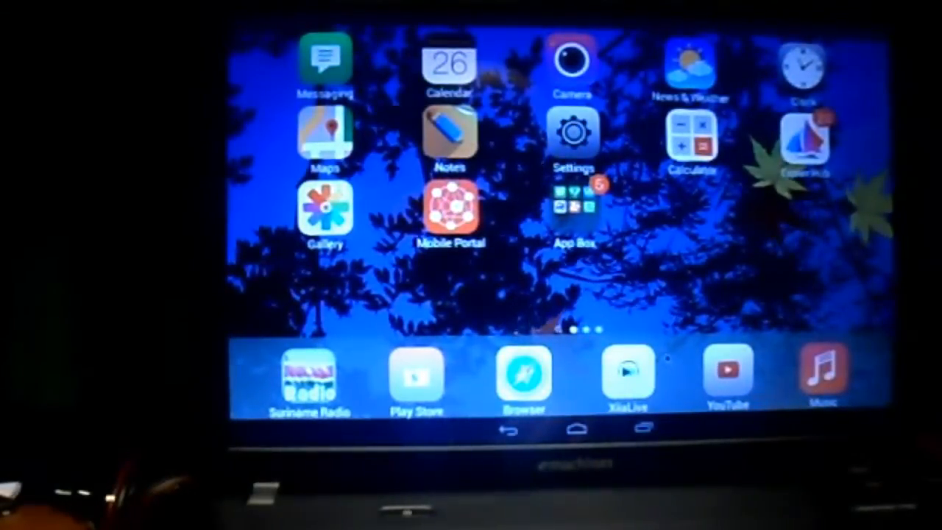
Launch Google Play Store from the dock to reach Skype apps like Unblock Skype
left_click(641, 430)
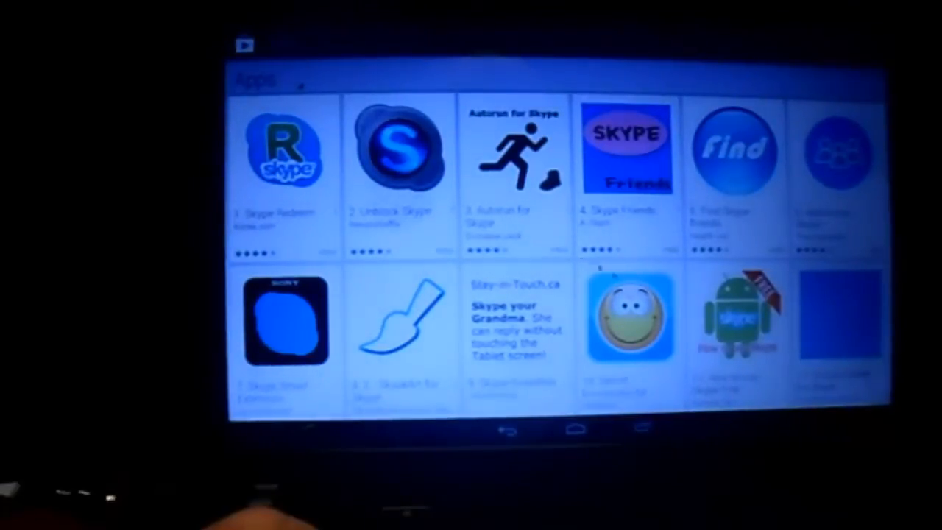
Open the Unblock Skype listing and accept its permissions to install it
left_click(397, 148)
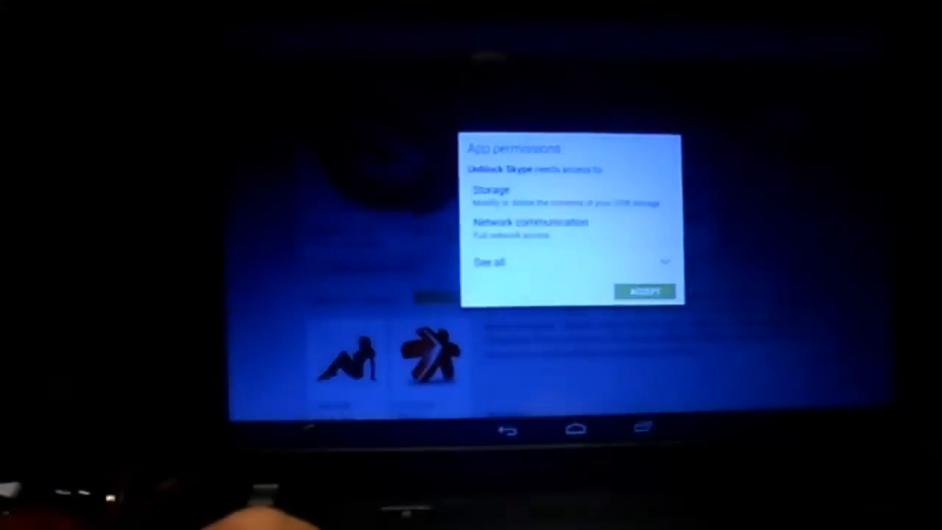
left_click(643, 290)
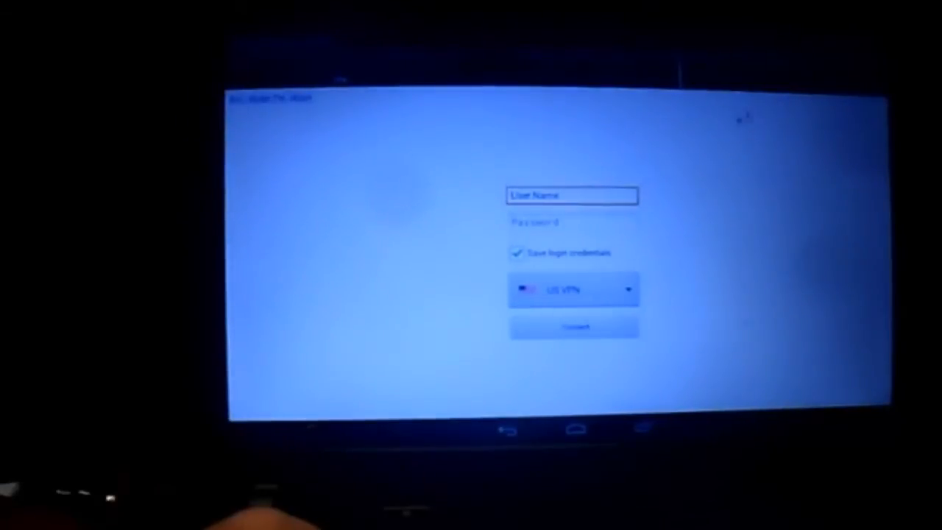
Approve the VPN request and connect through the US VPN with login credentials saved
left_click(574, 326)
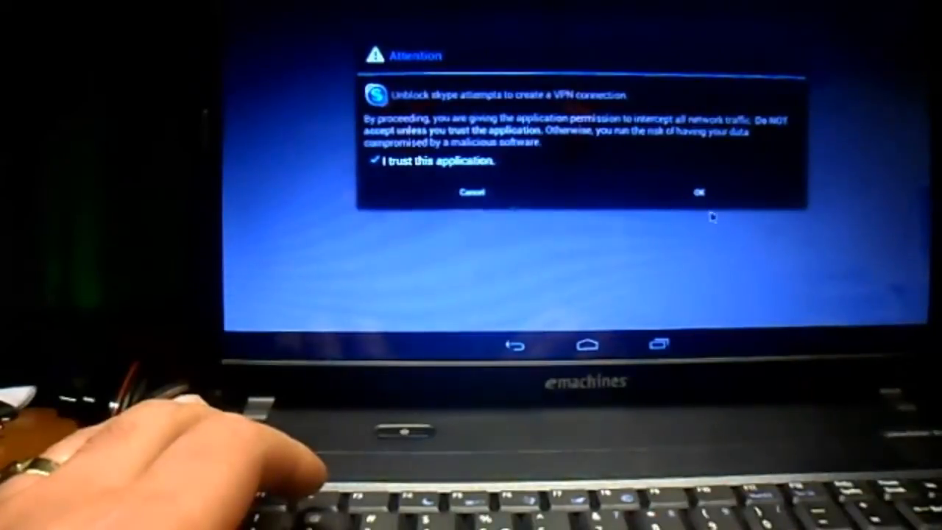
left_click(698, 192)
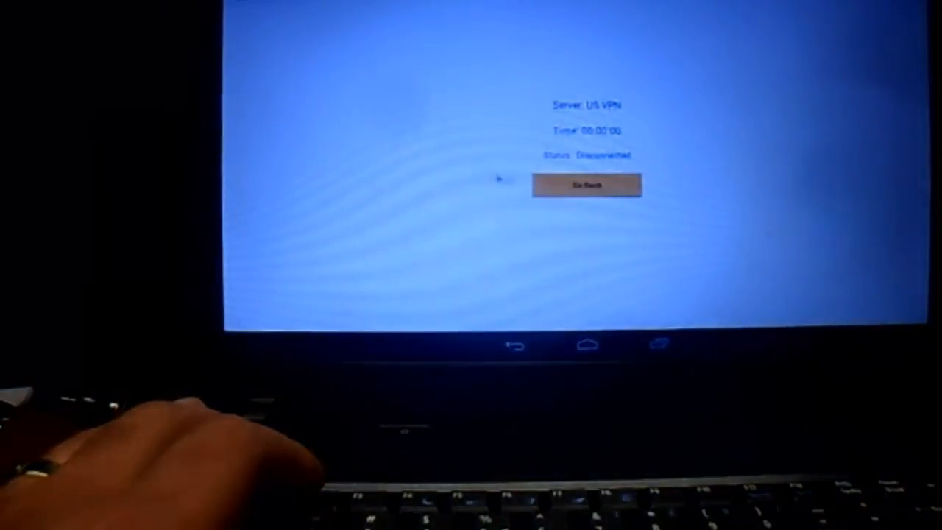
left_click(586, 184)
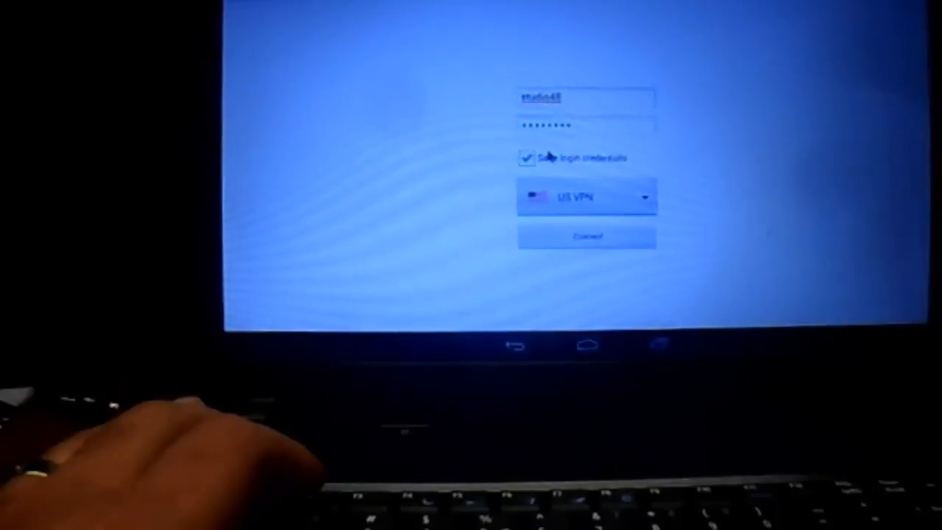
left_click(526, 158)
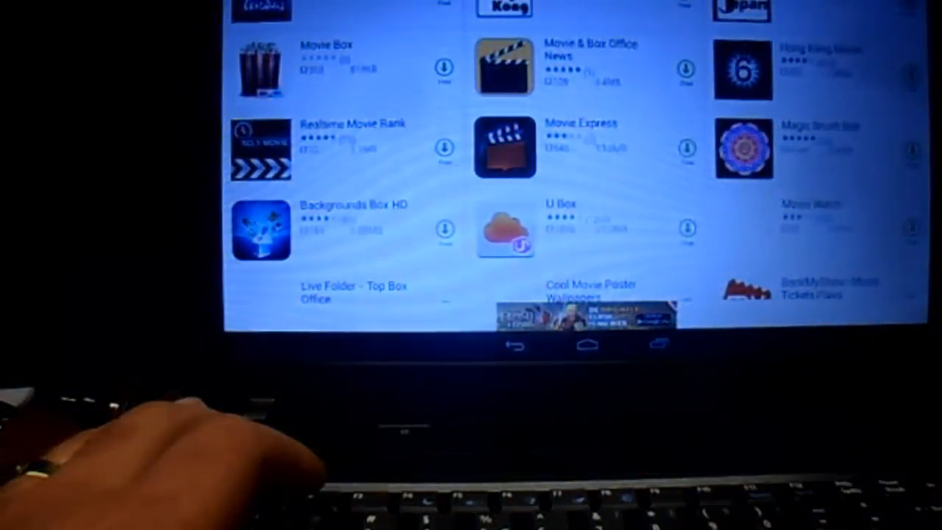
Remove Skype through Settings > Apps, then return to the installed apps list
left_click(655, 344)
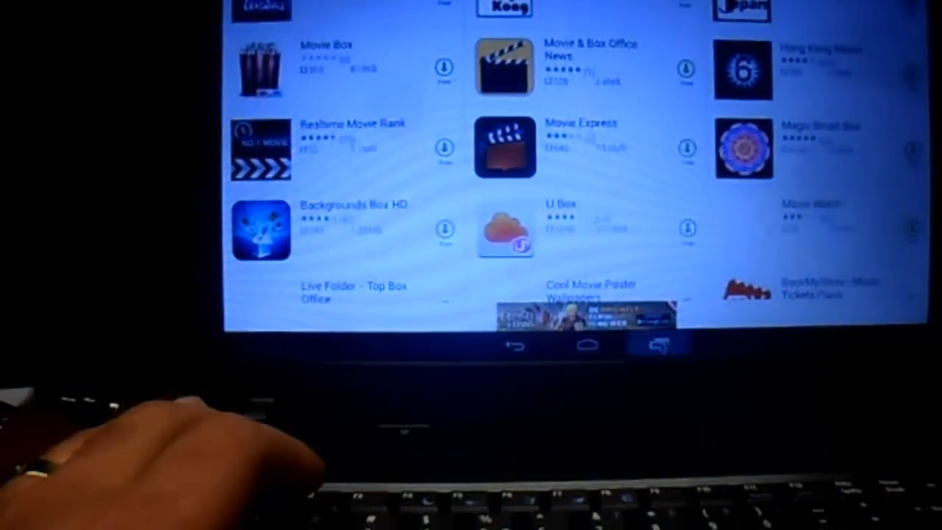
left_click(659, 344)
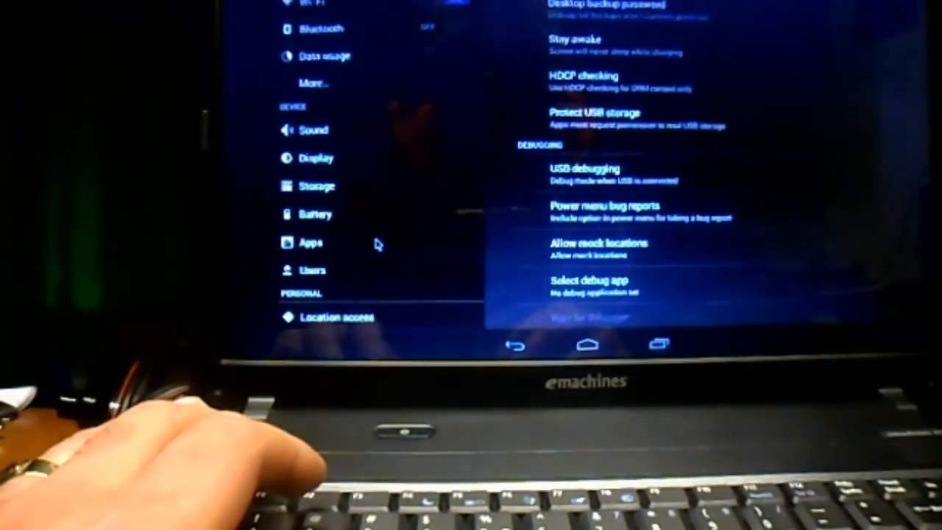
left_click(312, 243)
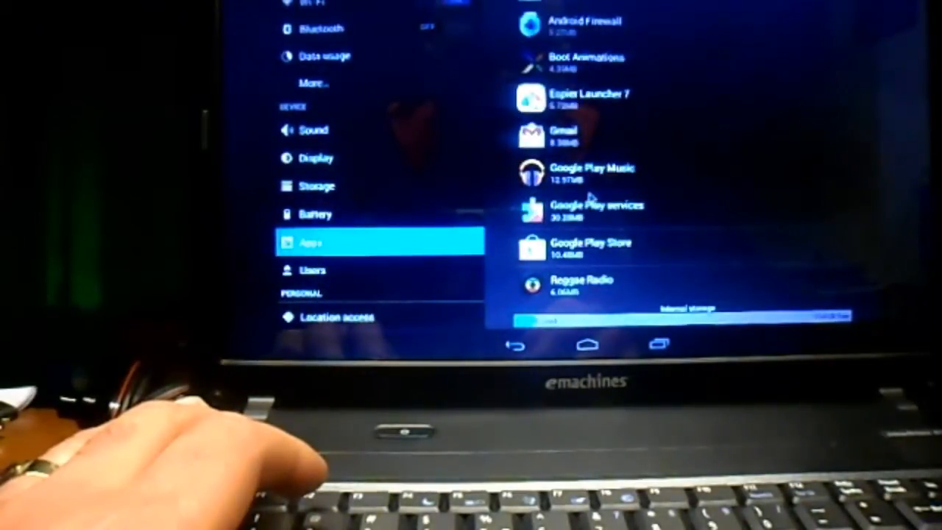
scroll("down", 3)
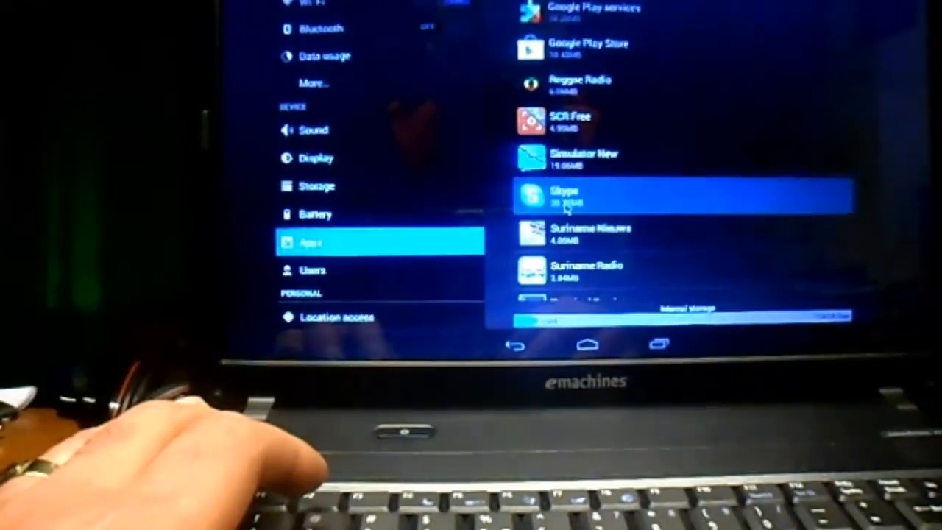
left_click(662, 195)
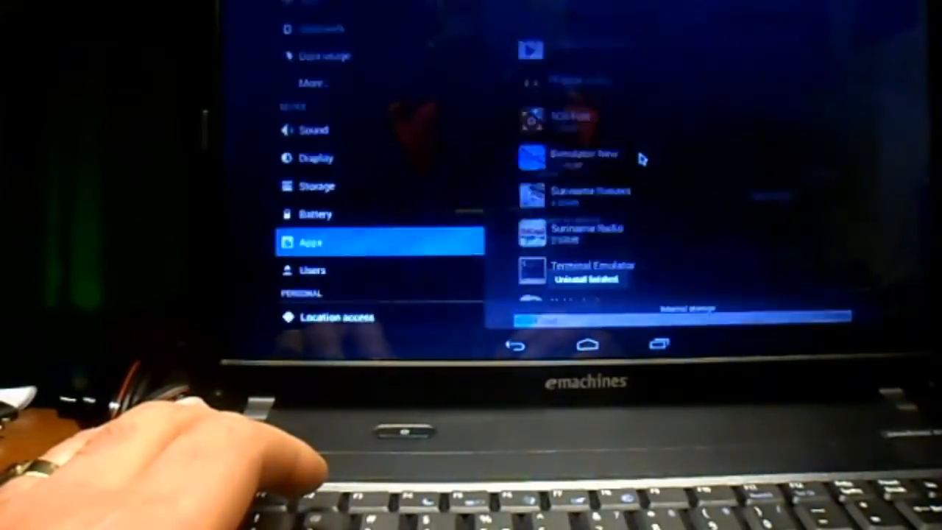
scroll("down", 3)
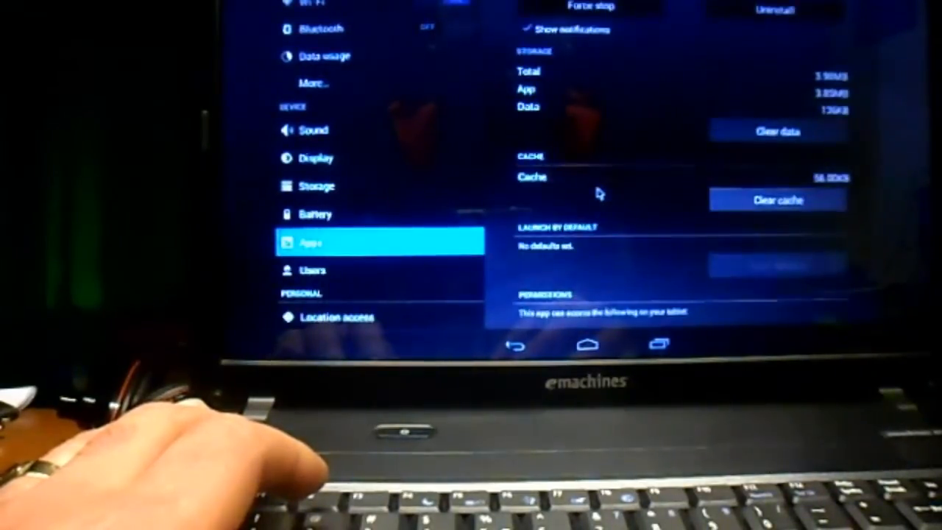
left_click(590, 5)
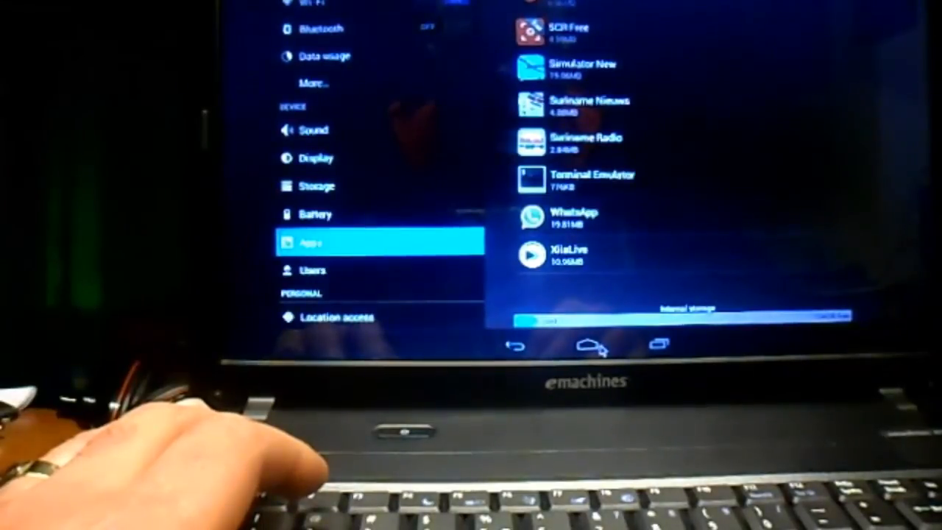
Go back to the home screen and swipe left through its app pages
left_click(586, 344)
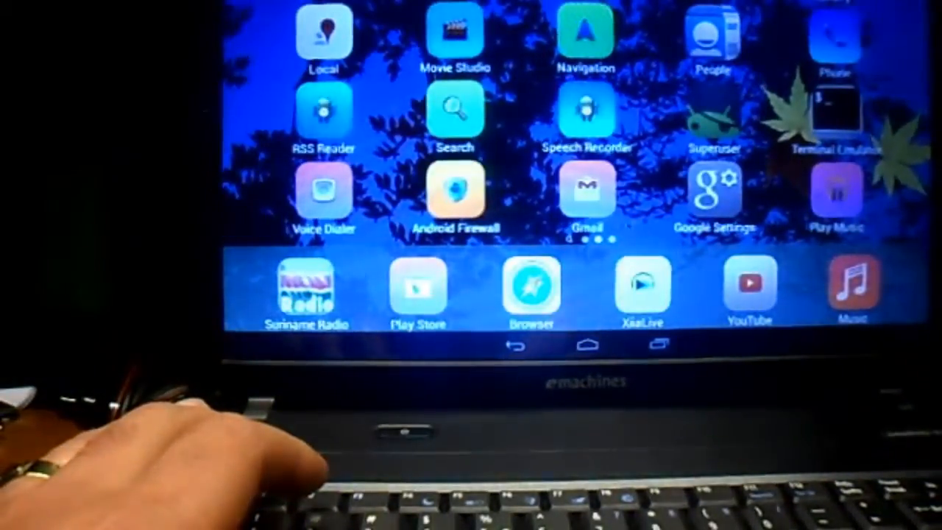
scroll("left", 3)
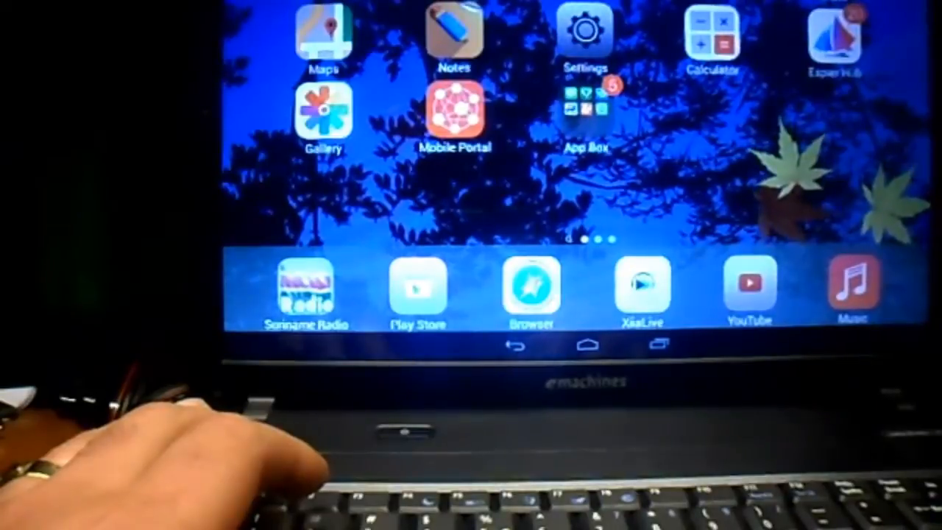
scroll("left", 3)
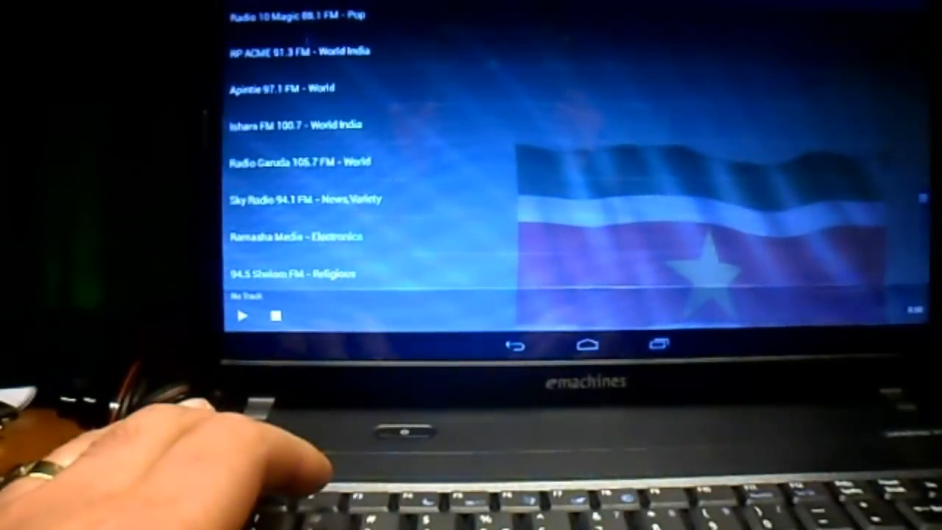
Pick 'Apintie 97.1 FM - World' from the station list and start its playback
left_click(278, 88)
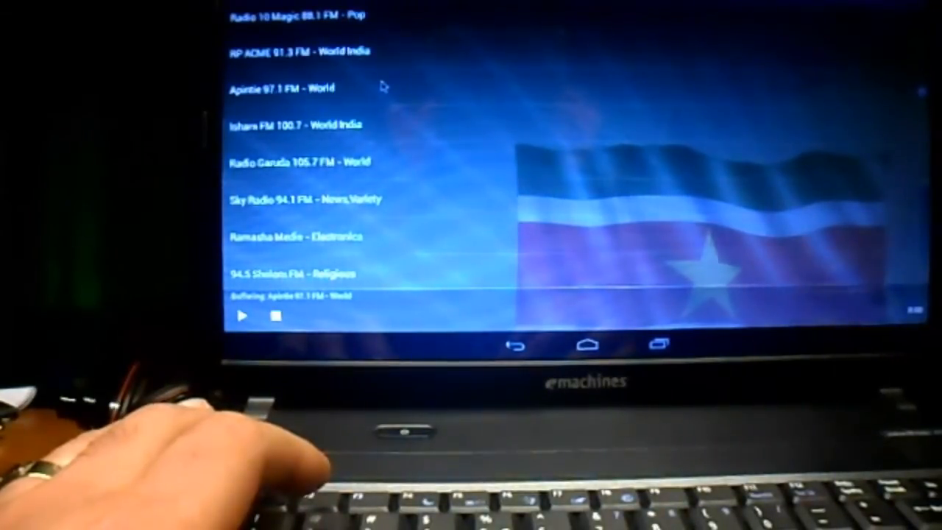
left_click(243, 315)
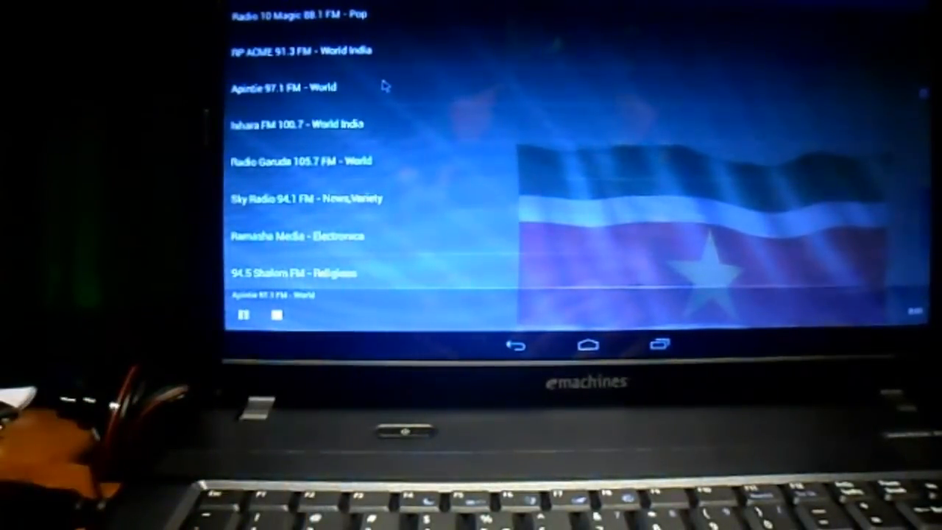